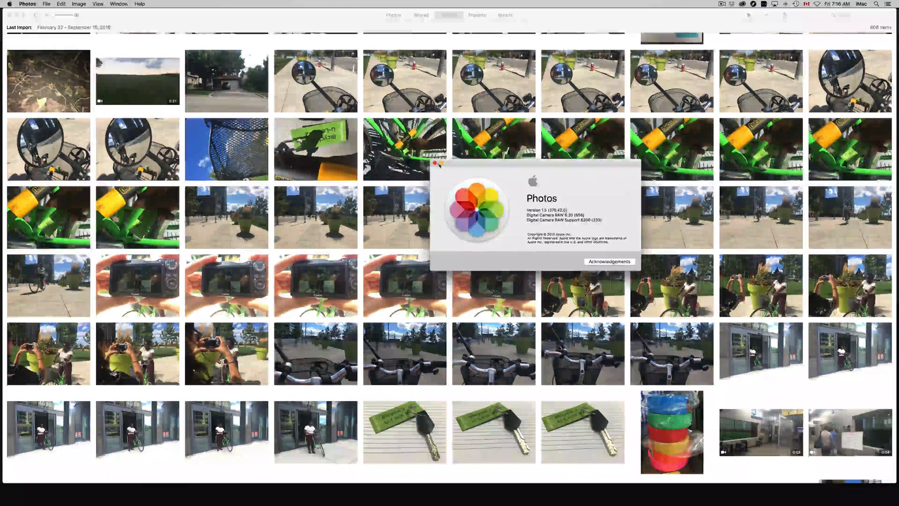
Step: Close the About Photos window and select all 608 items in the Last Import album
click(436, 163)
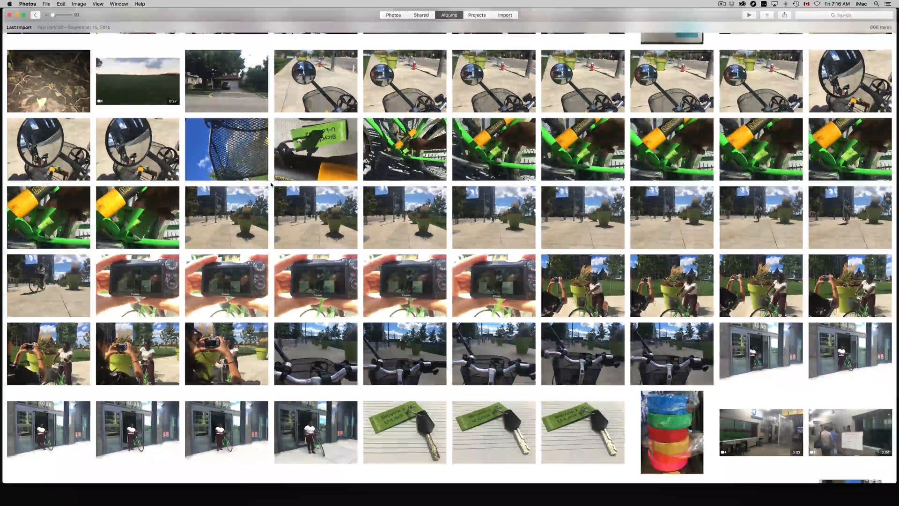
click(226, 286)
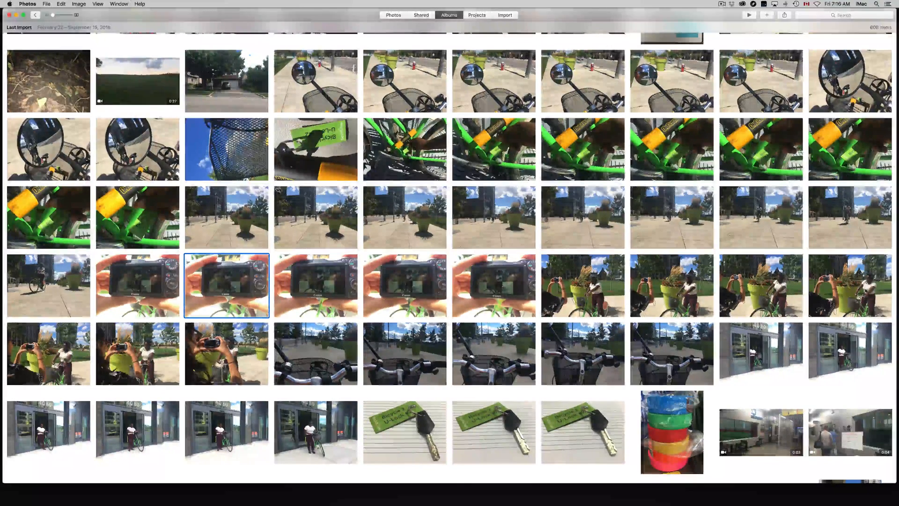
click(226, 149)
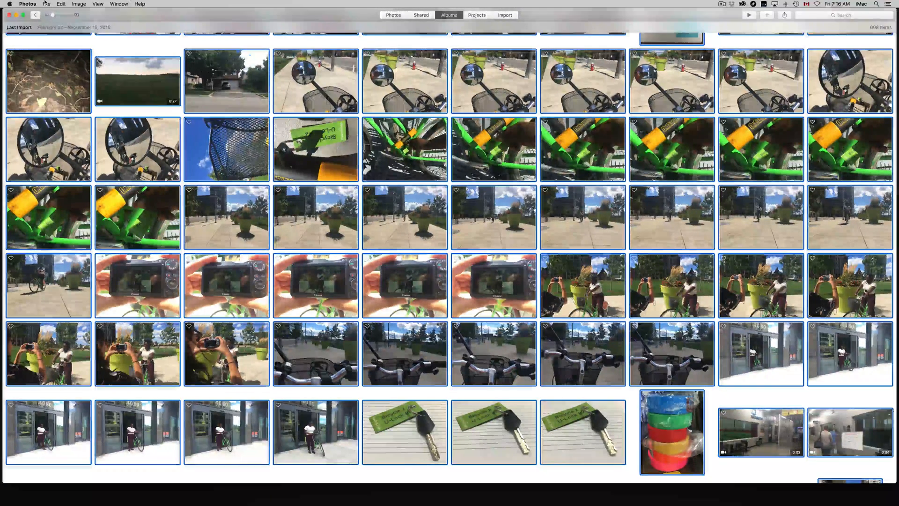
Step: Reach the Export 608 Items command from the File menu
click(45, 4)
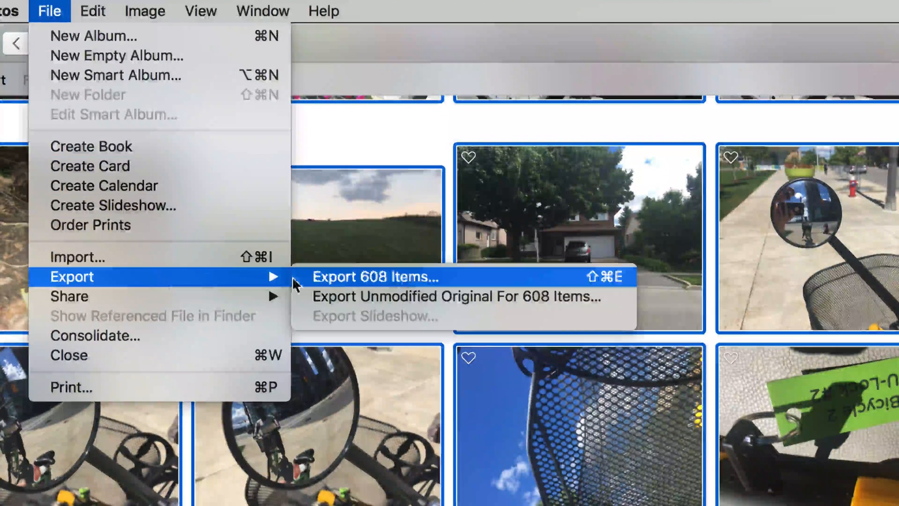
mouse_move(373, 280)
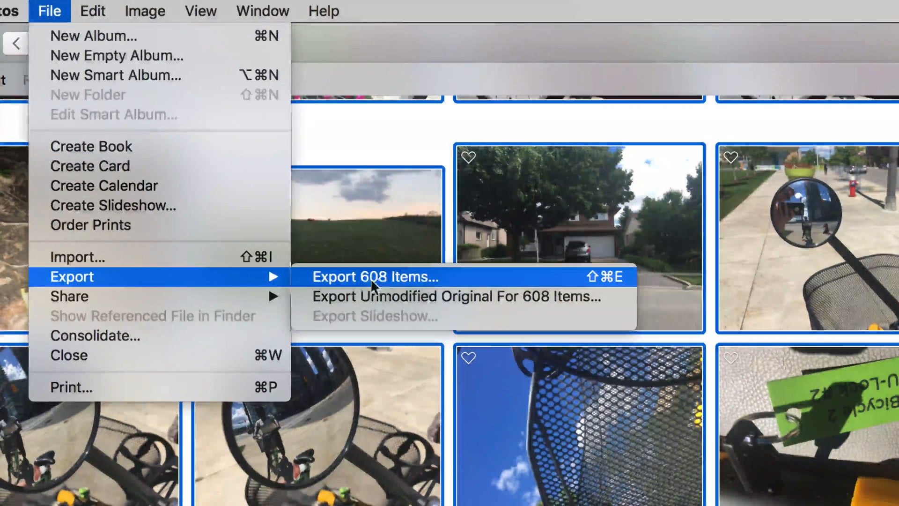
mouse_move(425, 297)
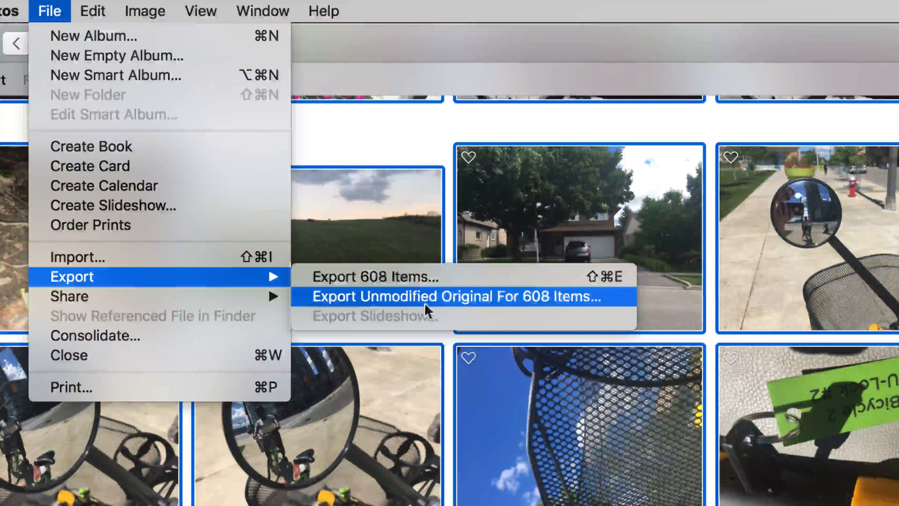
mouse_move(591, 310)
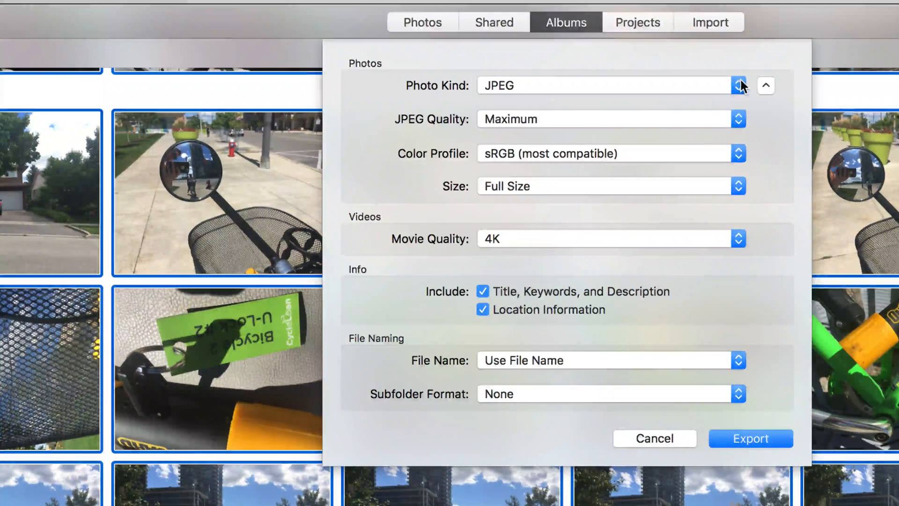
click(739, 119)
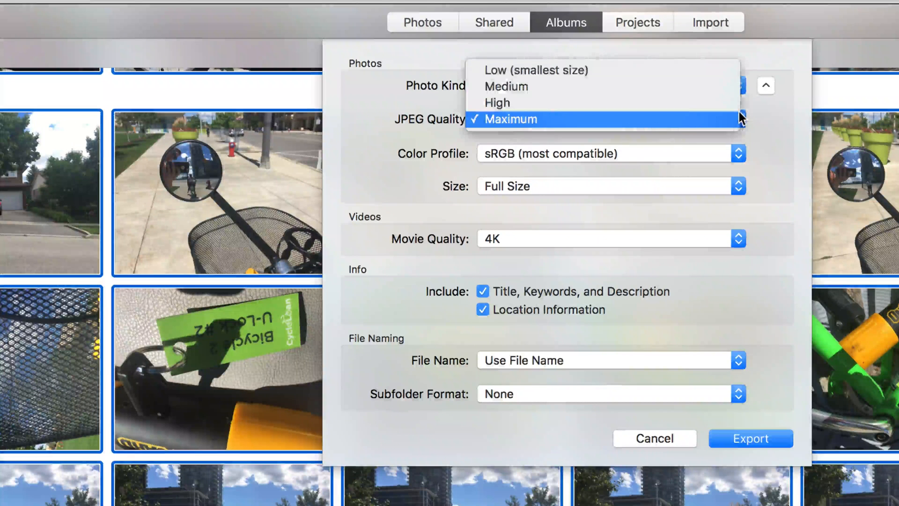
click(519, 119)
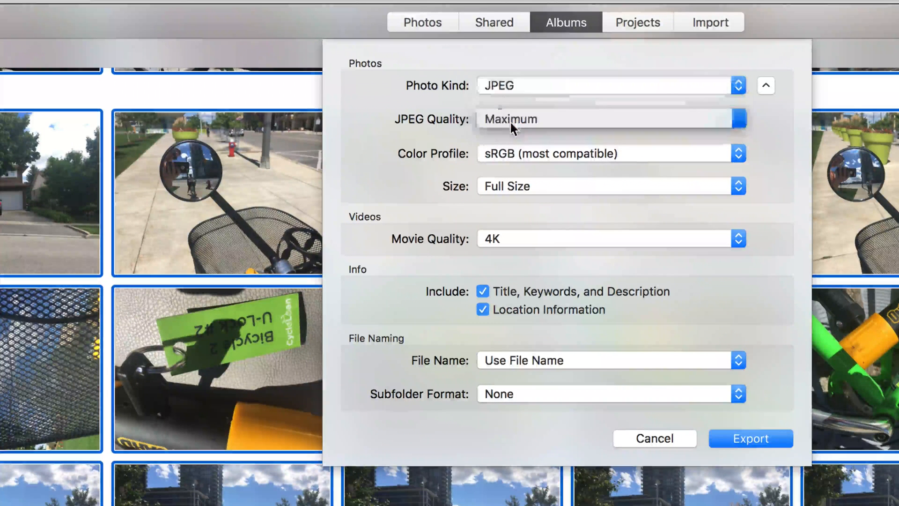
click(610, 86)
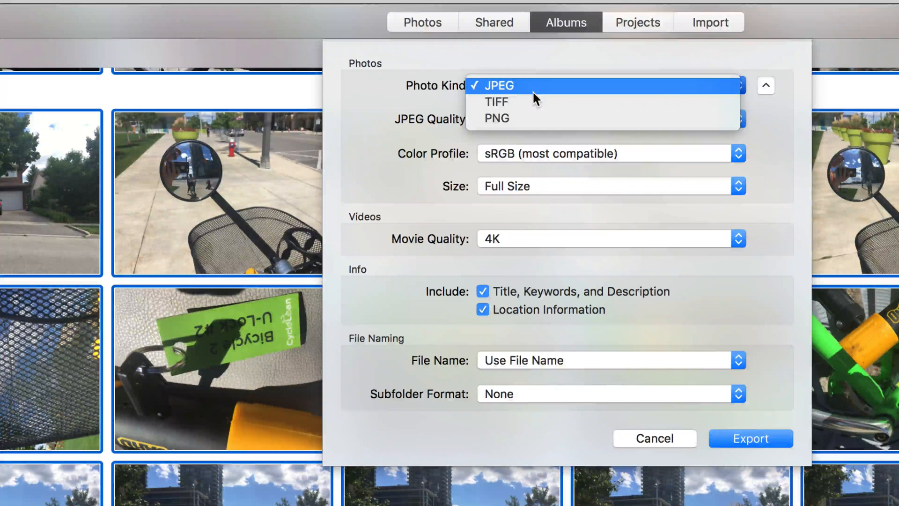
mouse_move(520, 117)
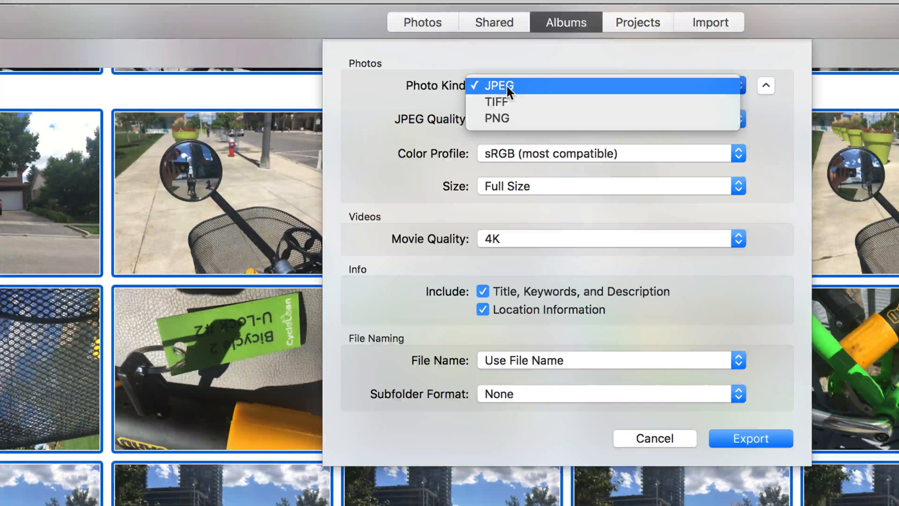
click(498, 85)
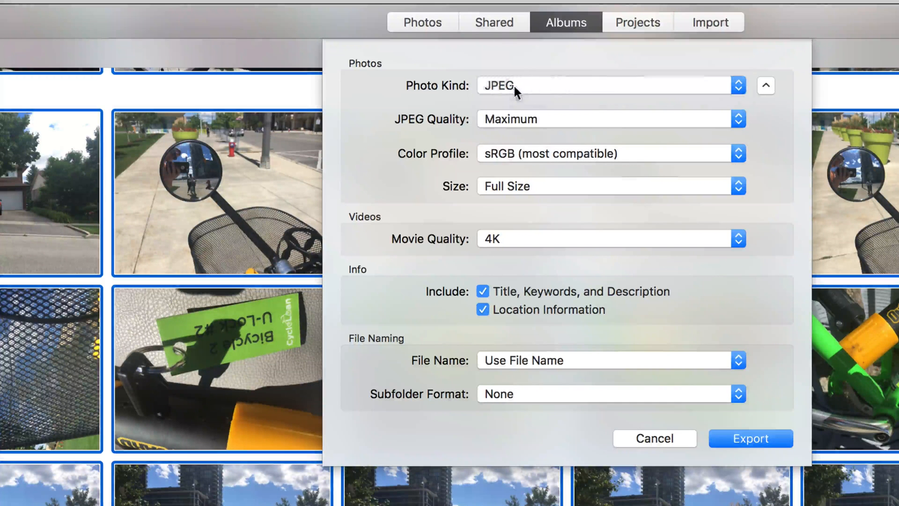
mouse_move(613, 162)
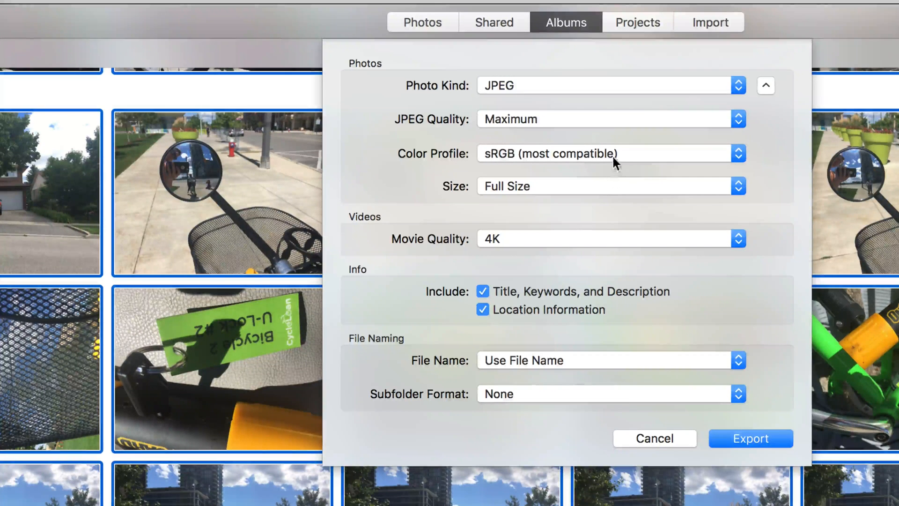
mouse_move(504, 192)
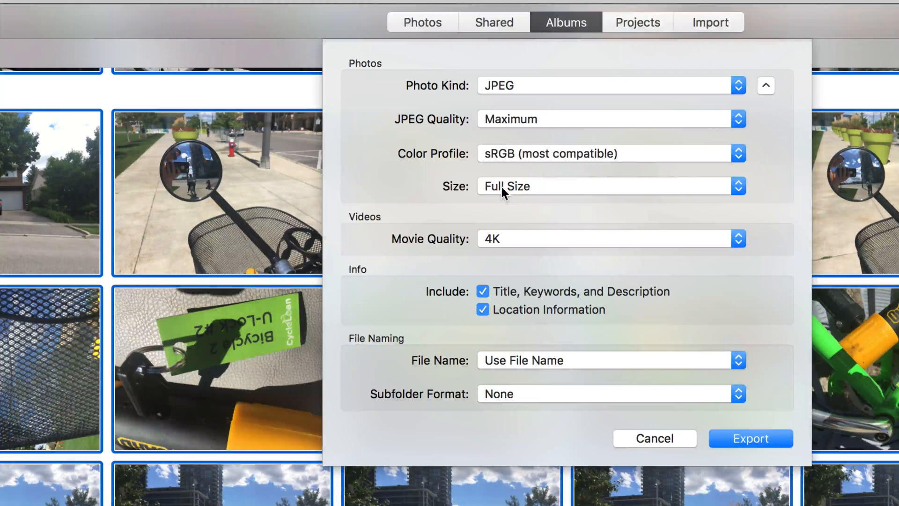
click(611, 185)
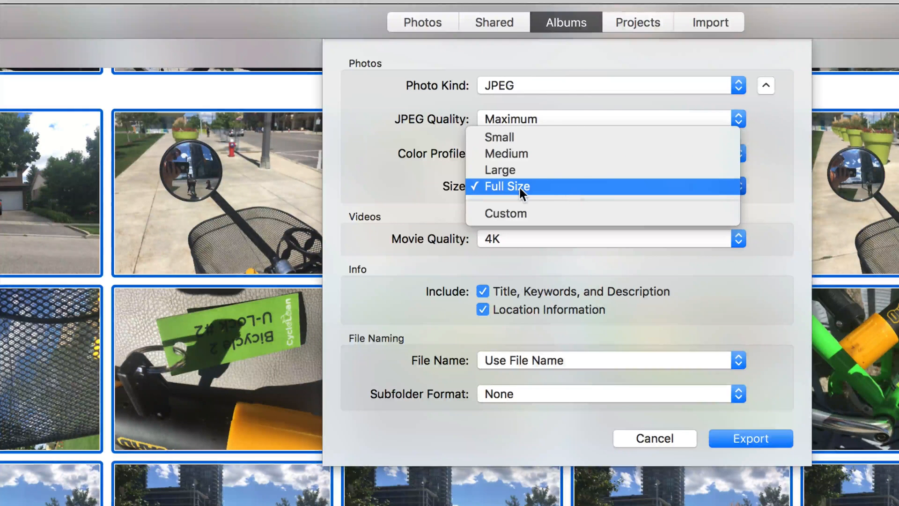
mouse_move(549, 193)
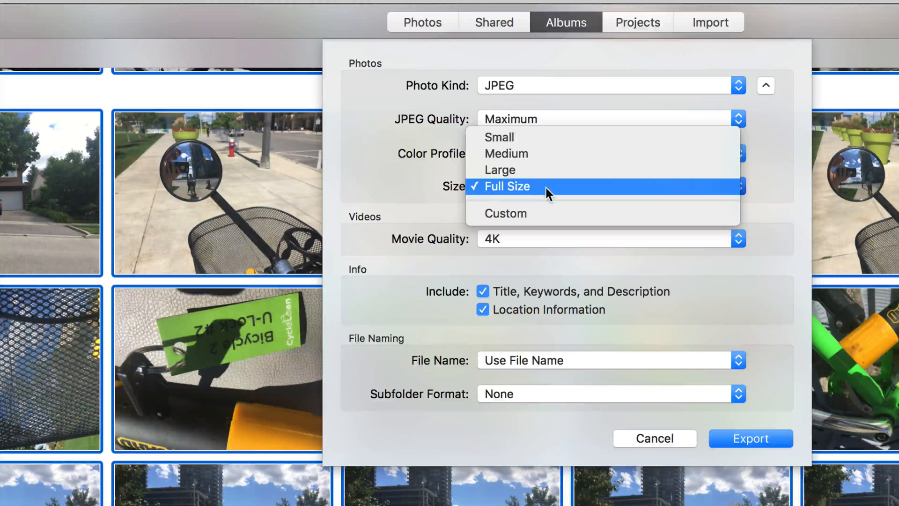
click(507, 186)
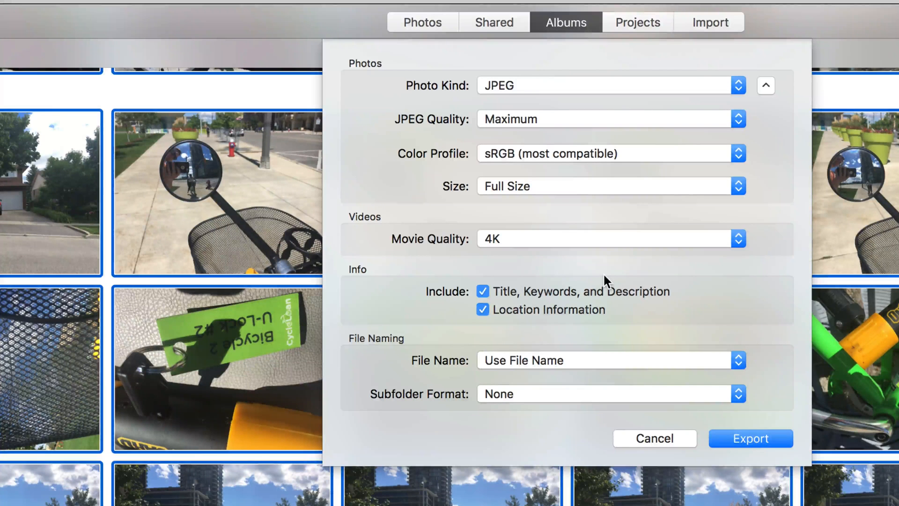
mouse_move(561, 264)
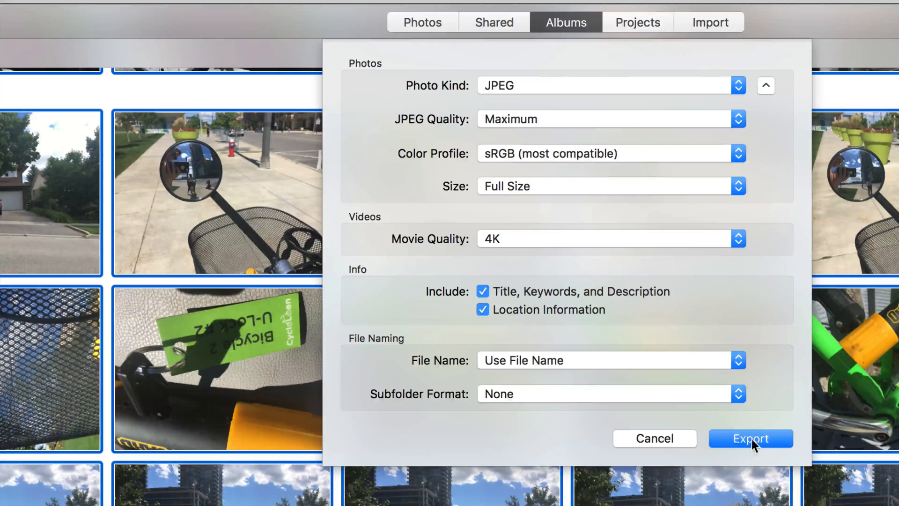
Step: Accept the JPEG export settings and begin a new folder on the Desktop
click(750, 438)
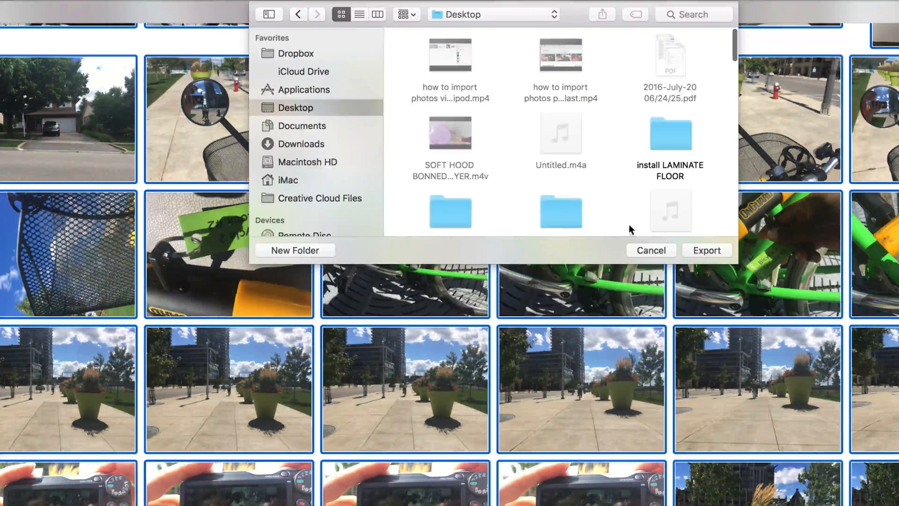
click(294, 250)
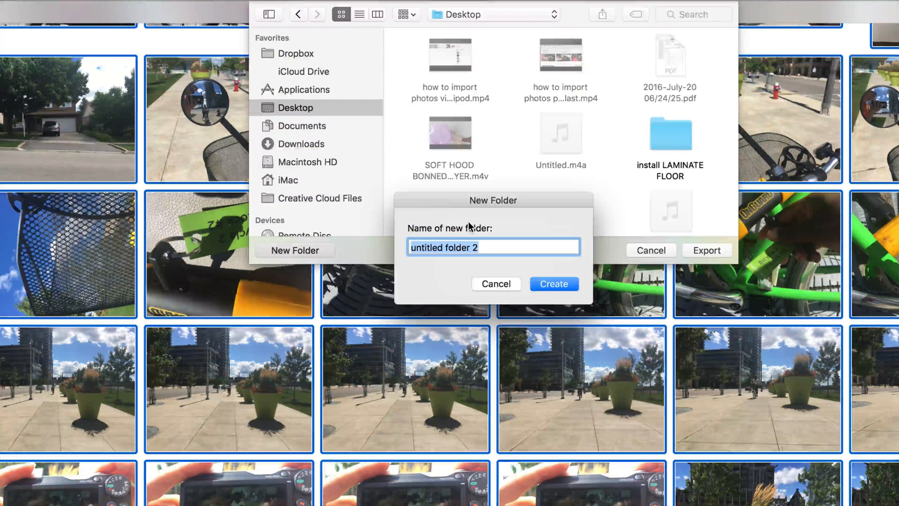
Step: Name the folder 'Photos all Sep 16, 2016' and create it as the export destination
text(Photos al)
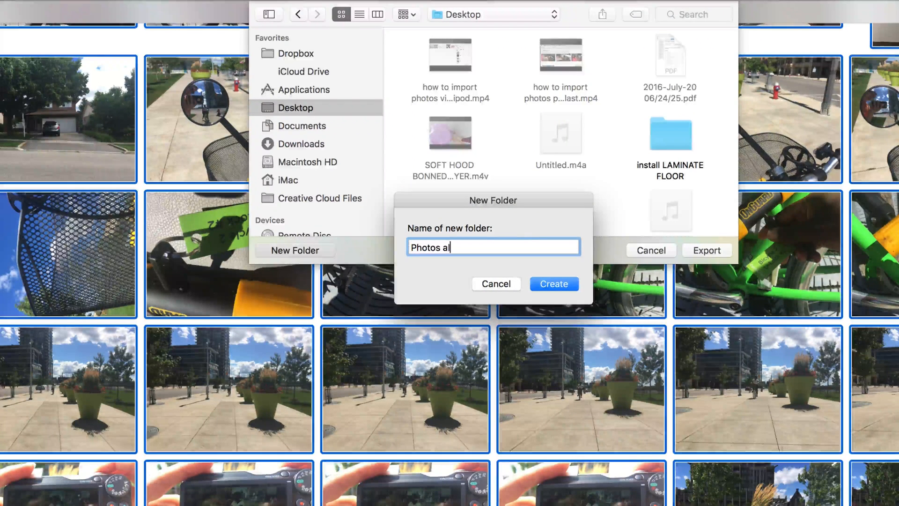
text(l)
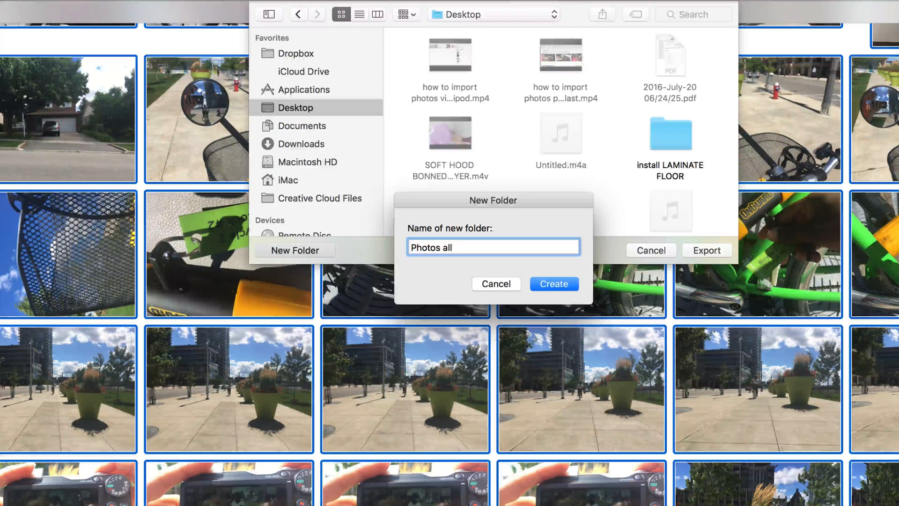
text(S)
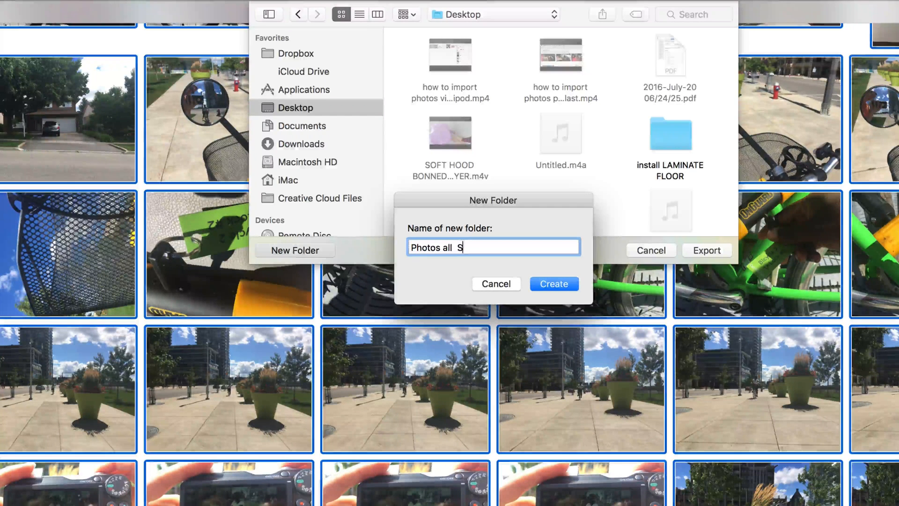
text(ep 16)
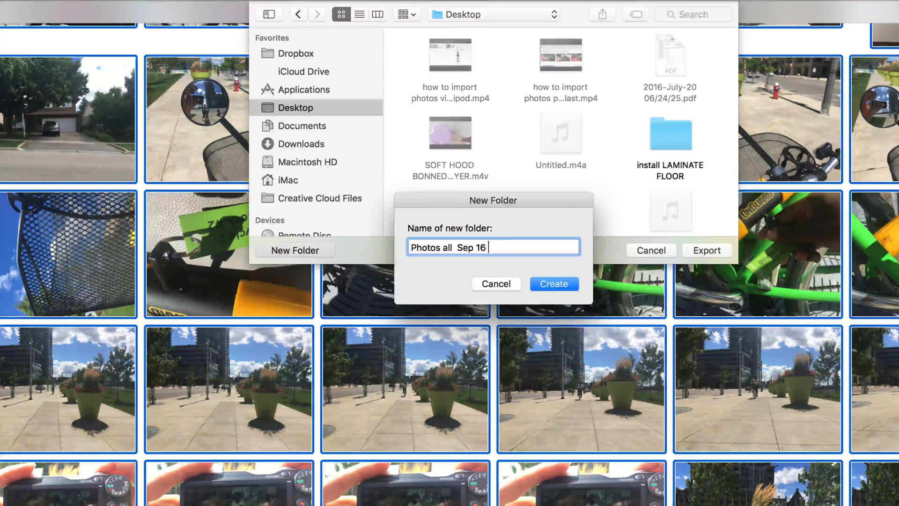
text(, 2016)
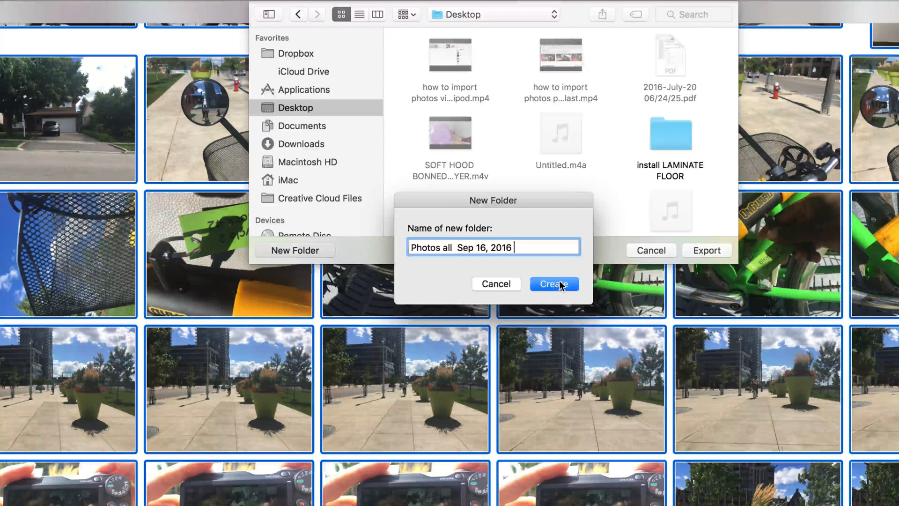
click(552, 284)
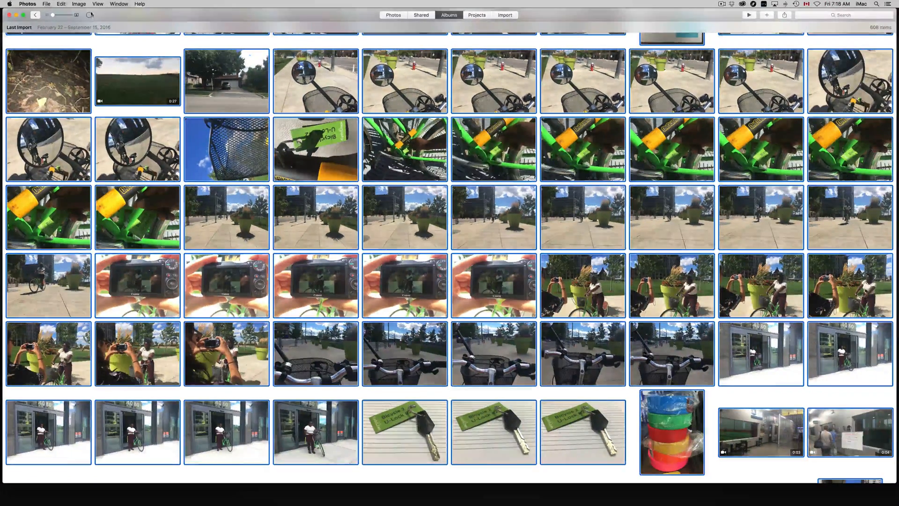
Step: Reveal the export progress popover showing 52 of 608 items done
drag(52, 16, 75, 16)
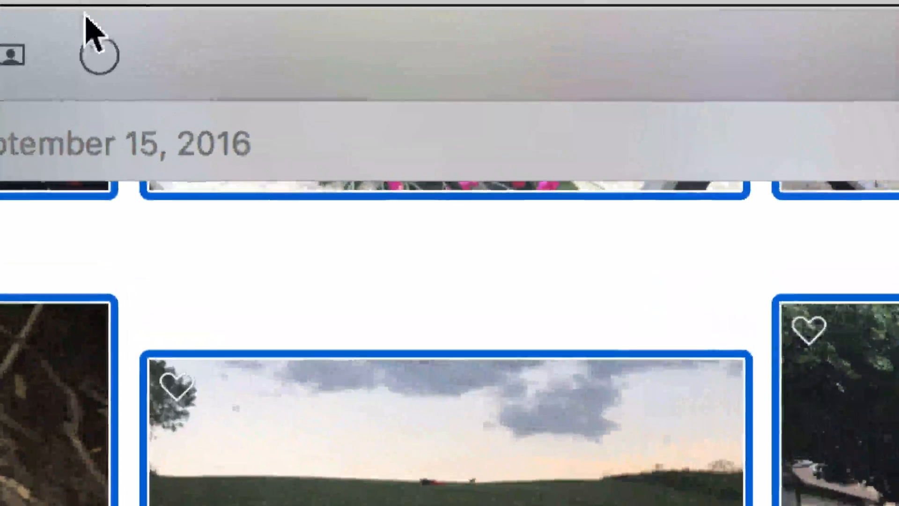
click(100, 57)
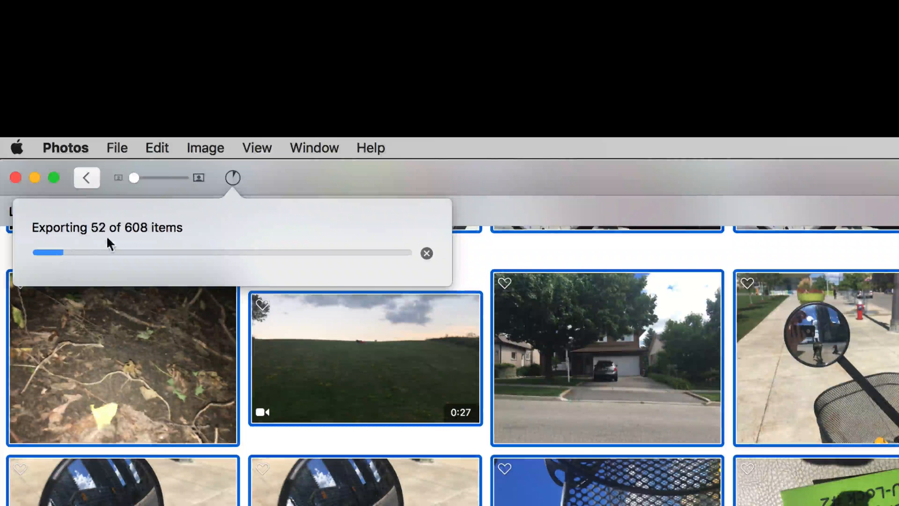
mouse_move(222, 259)
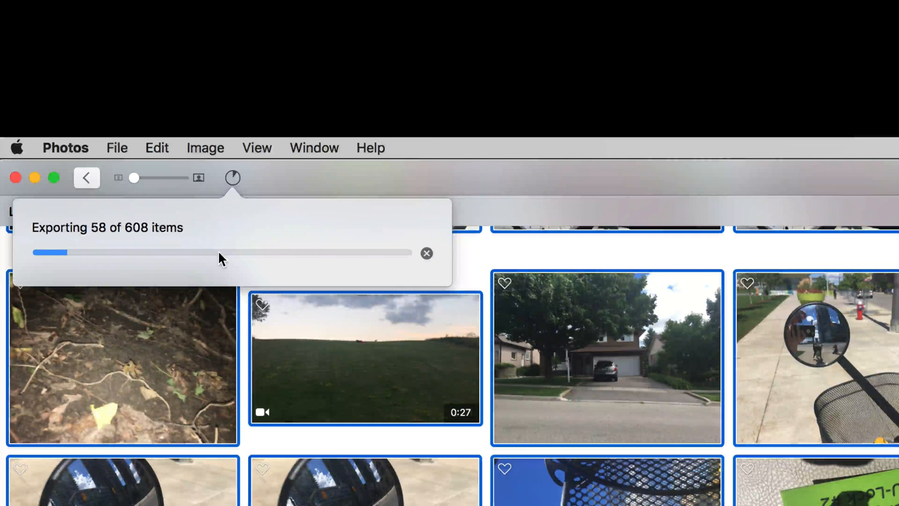